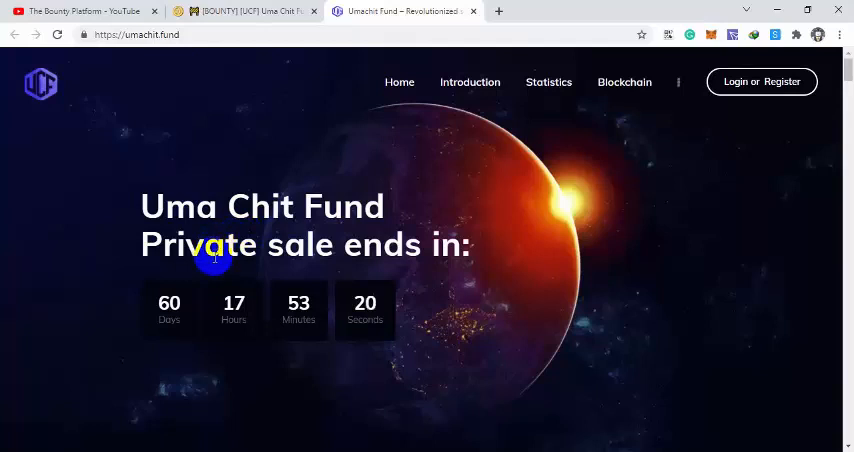
{"action": "mouse_move", "coordinate": [197, 326]}
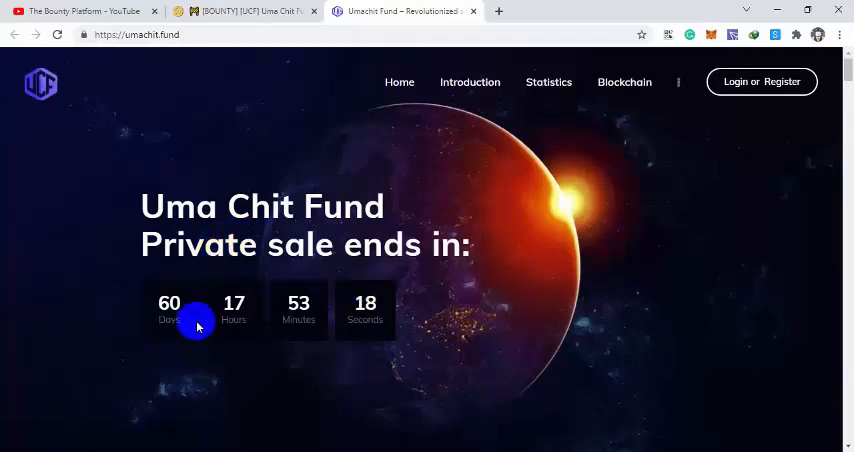
Step: Scroll from the private sale countdown to the Introduction on what chit funds are
{"action": "scroll", "scroll_direction": "up", "scroll_amount": 3}
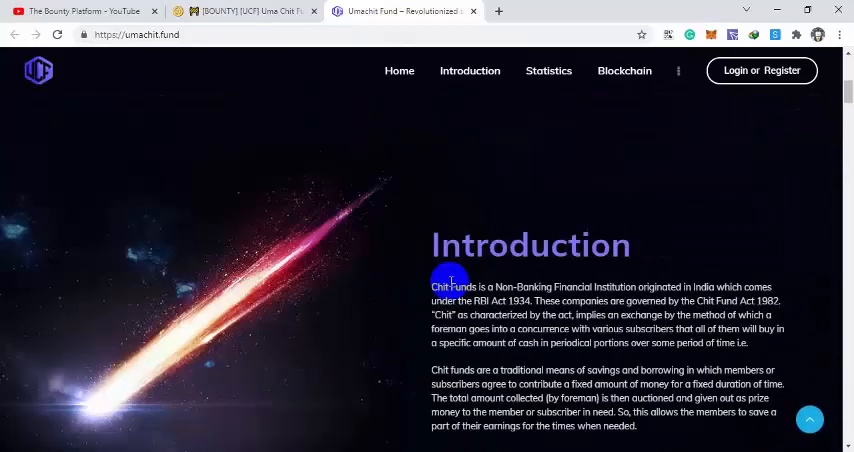
{"action": "scroll", "scroll_direction": "down", "scroll_amount": 3}
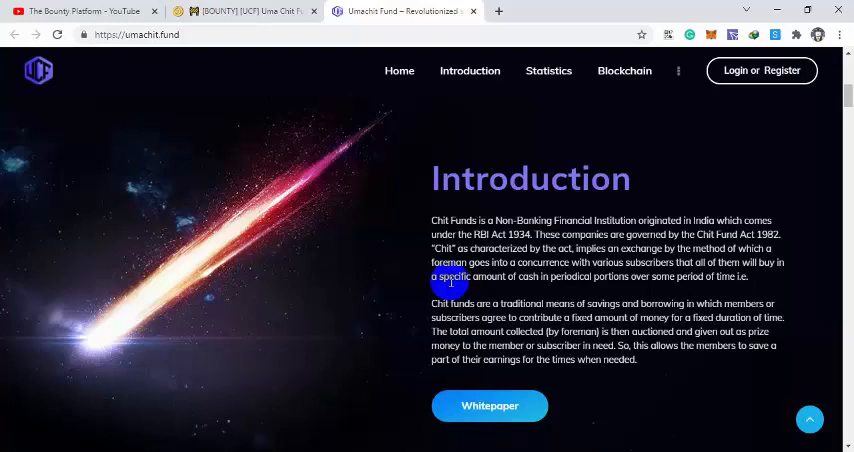
Step: Scroll down to the 30%, 25% and 15% private sale bonus tiers with USDT-to-UCF rates
{"action": "scroll", "scroll_direction": "down", "scroll_amount": 3}
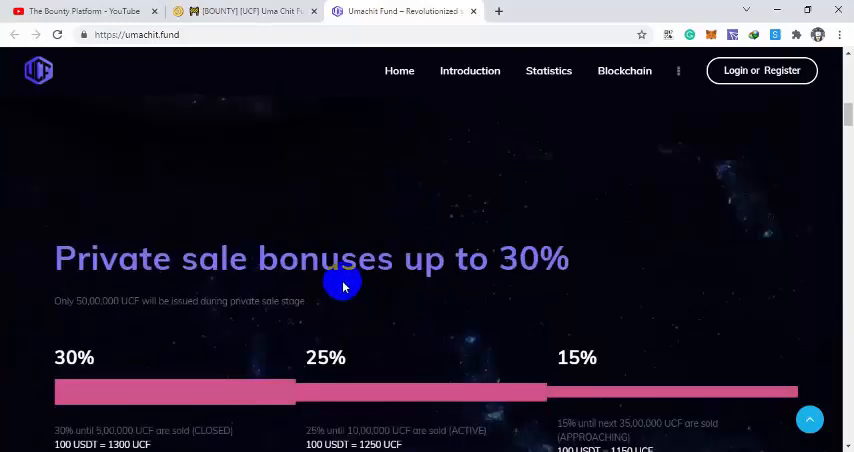
{"action": "scroll", "scroll_direction": "down", "scroll_amount": 3}
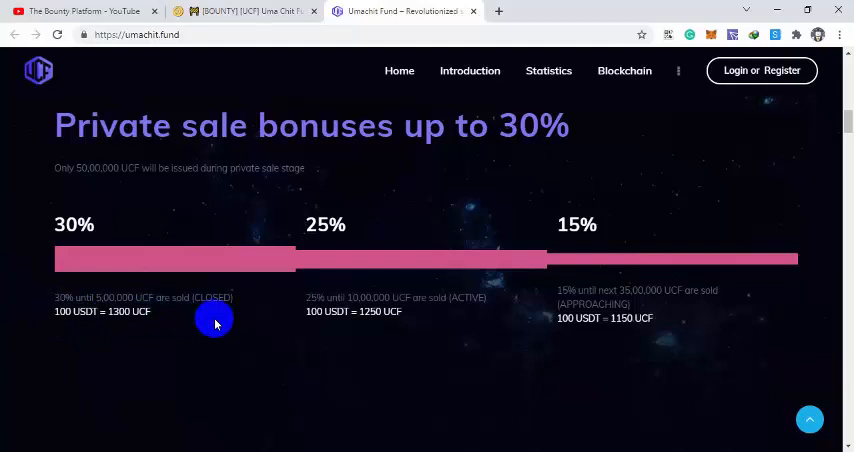
{"action": "mouse_move", "coordinate": [195, 311]}
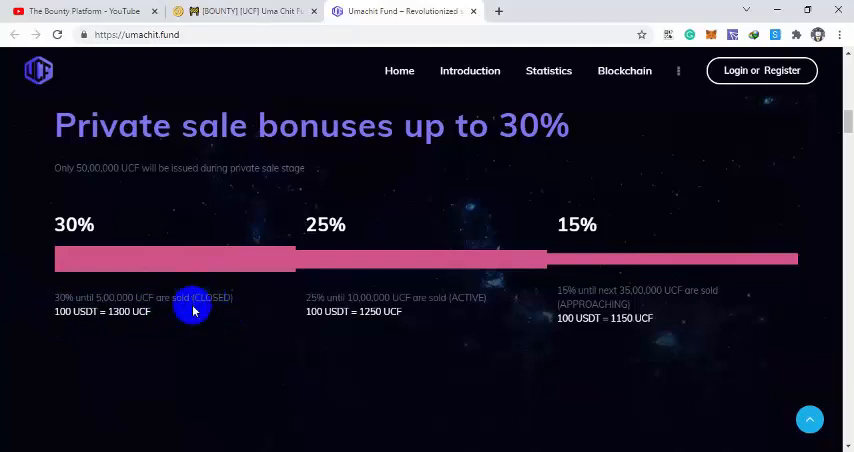
{"action": "mouse_move", "coordinate": [232, 356]}
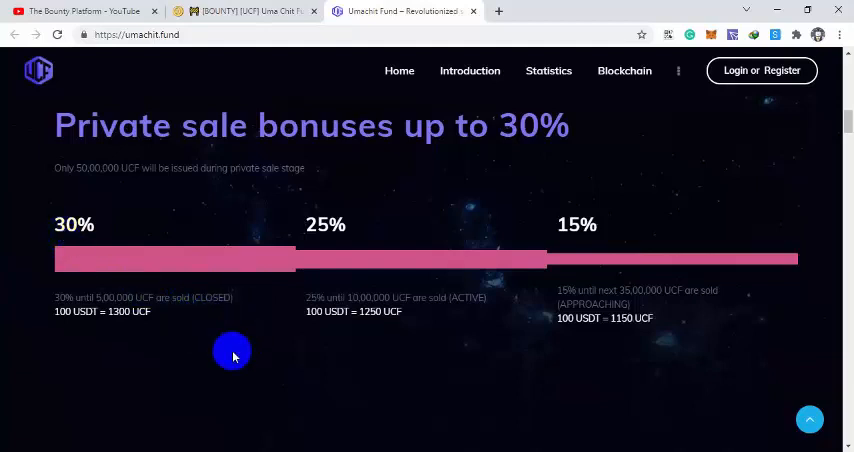
{"action": "mouse_move", "coordinate": [440, 312]}
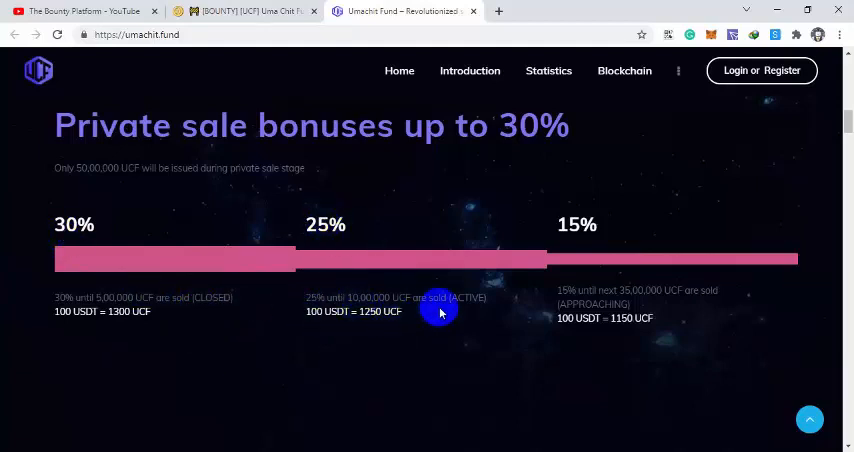
{"action": "mouse_move", "coordinate": [440, 332]}
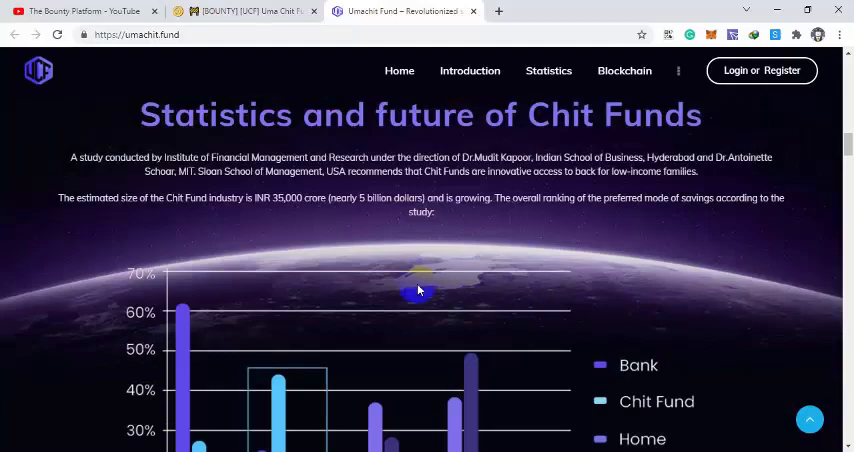
{"action": "mouse_move", "coordinate": [435, 140]}
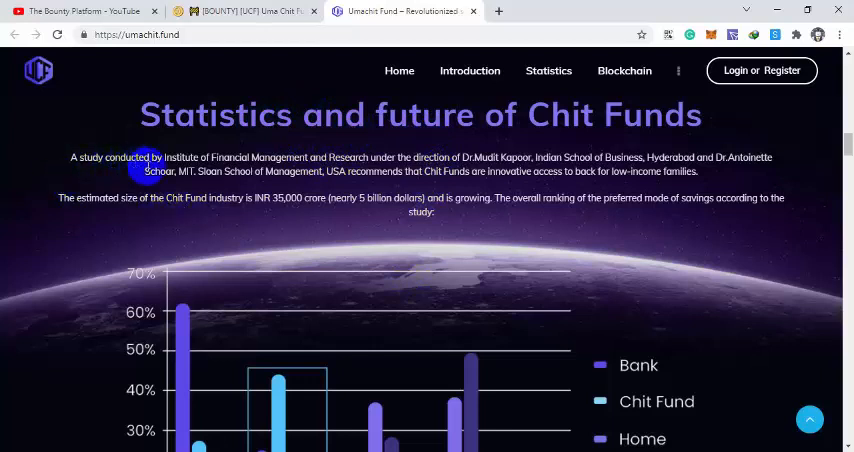
{"action": "mouse_move", "coordinate": [240, 185]}
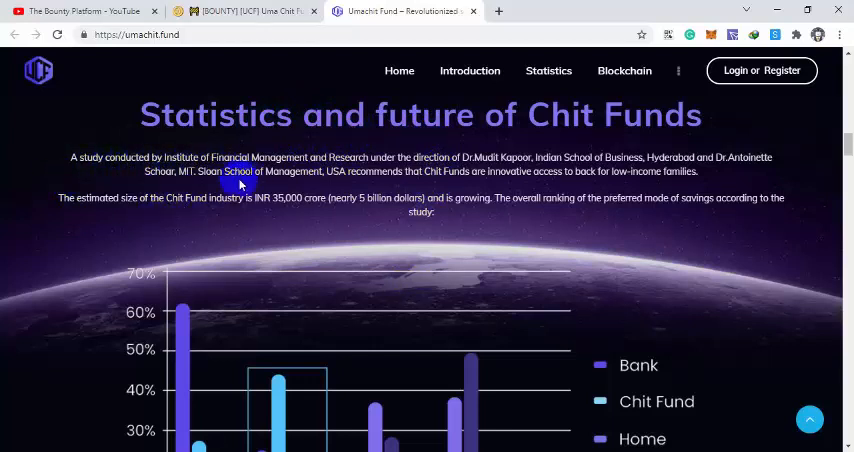
{"action": "mouse_move", "coordinate": [298, 175]}
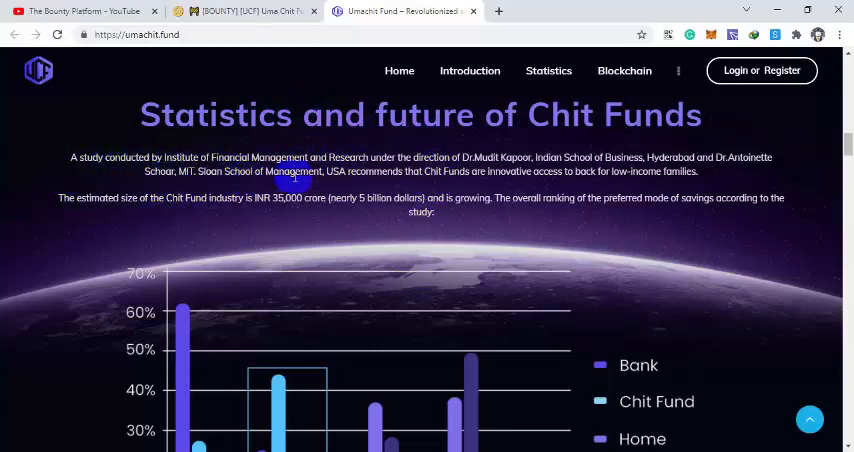
{"action": "mouse_move", "coordinate": [505, 198]}
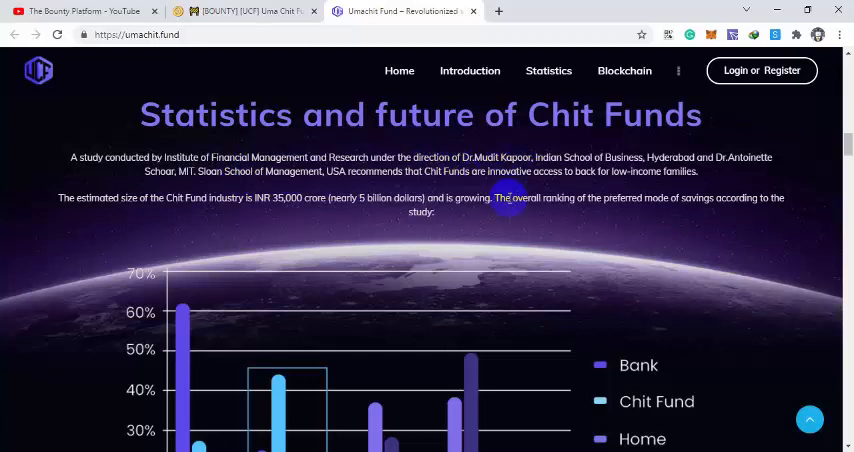
{"action": "mouse_move", "coordinate": [214, 197]}
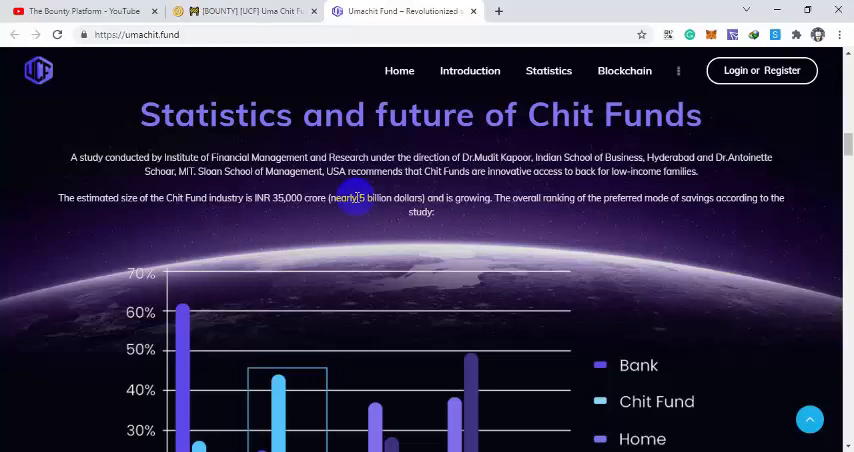
Step: Scroll to the savings-preference bar chart ranking Bank, Chit Fund, Home and Mutual Fund
{"action": "scroll", "scroll_direction": "down", "scroll_amount": 3}
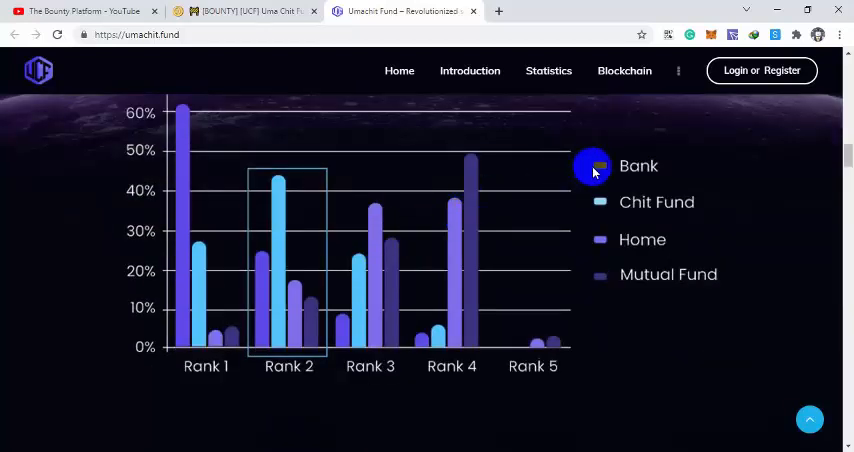
{"action": "mouse_move", "coordinate": [182, 149]}
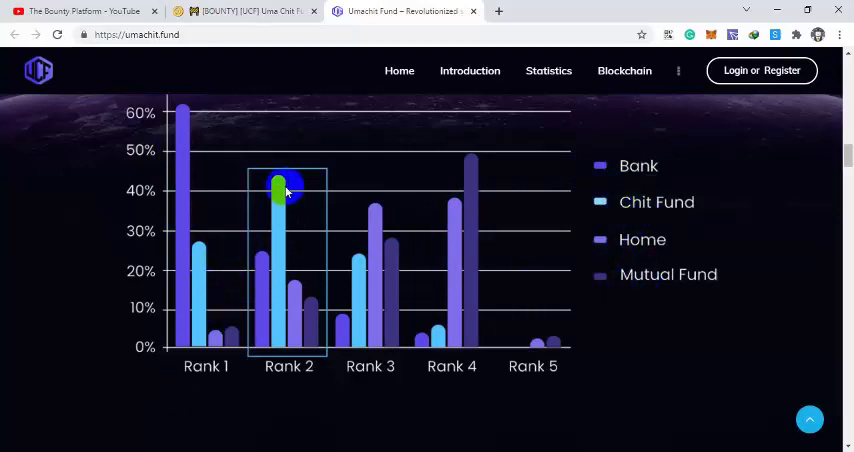
{"action": "mouse_move", "coordinate": [291, 372]}
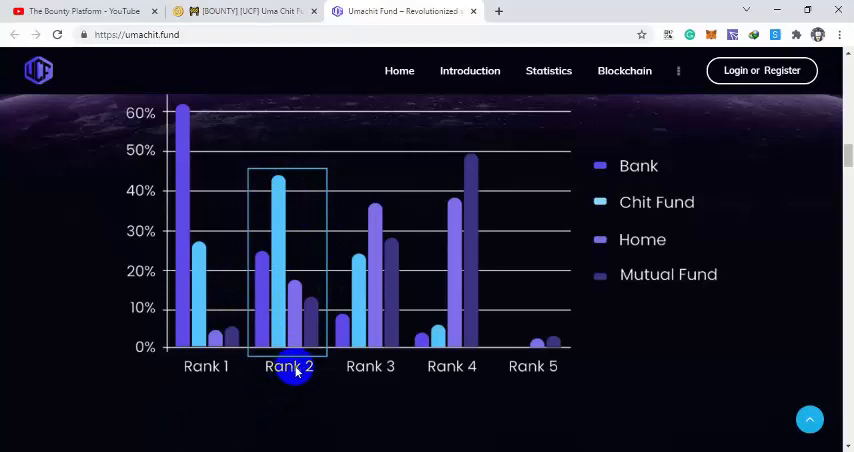
{"action": "mouse_move", "coordinate": [585, 230]}
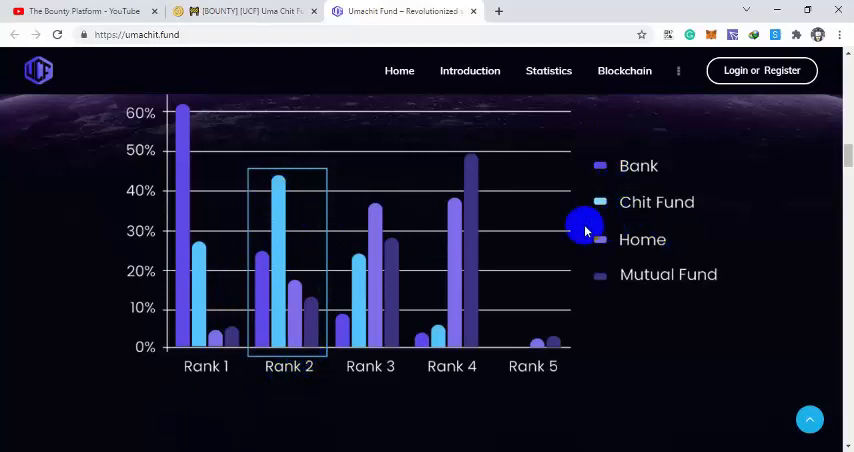
{"action": "mouse_move", "coordinate": [525, 278]}
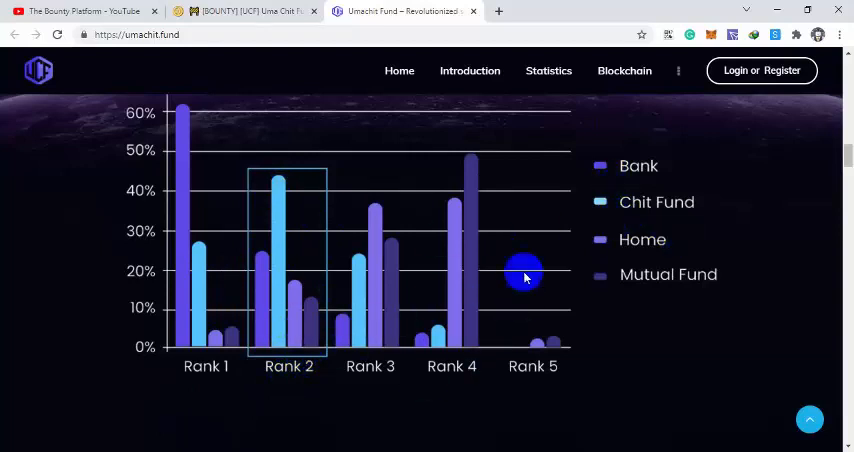
Step: Scroll past Blockchain Technology and Customer satisfaction to Regulation of Chit funds
{"action": "scroll", "scroll_direction": "down", "scroll_amount": 3}
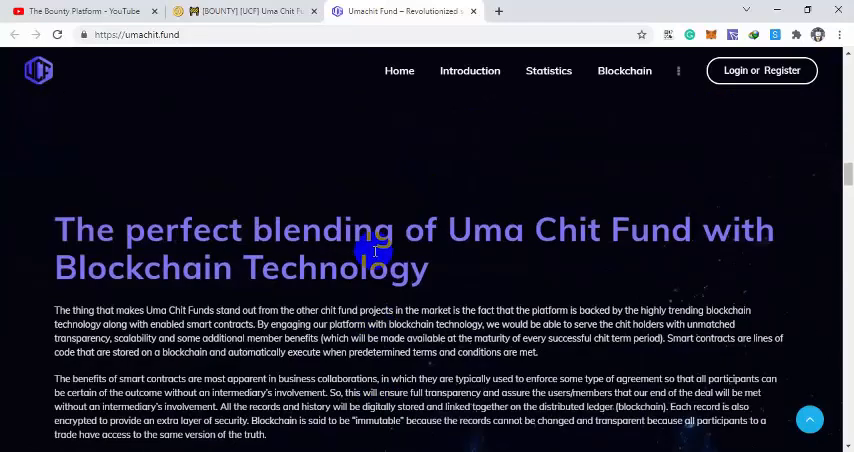
{"action": "scroll", "scroll_direction": "down", "scroll_amount": 3}
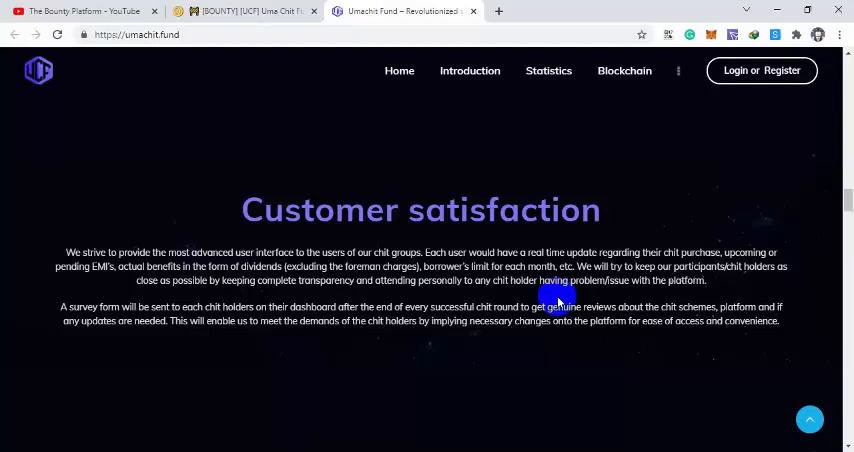
{"action": "scroll", "scroll_direction": "down", "scroll_amount": 3}
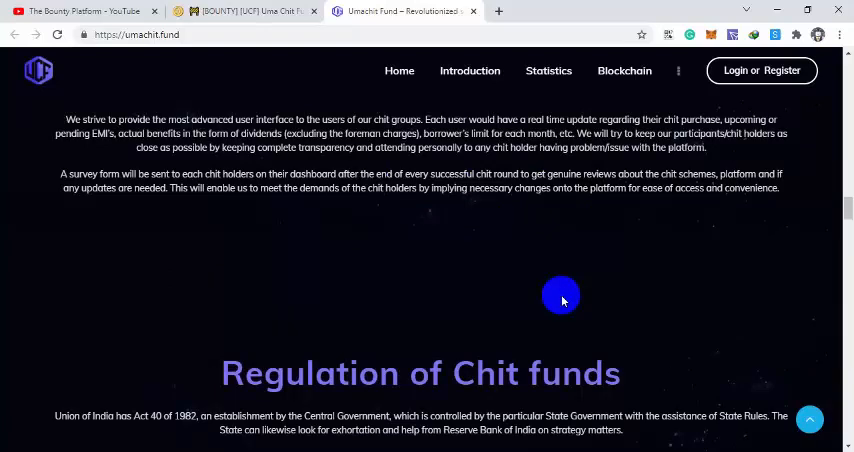
{"action": "scroll", "scroll_direction": "down", "scroll_amount": 3}
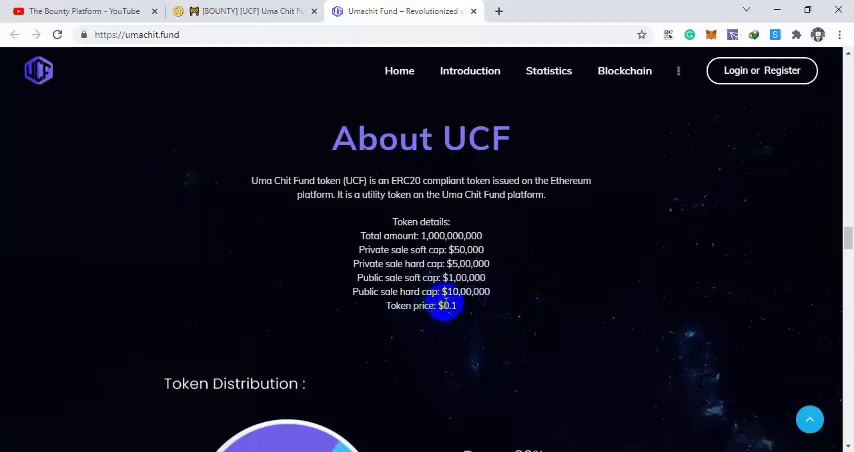
Step: Scroll past the Token Distribution and revenue-use pie charts to the Roadmap heading
{"action": "scroll", "scroll_direction": "down", "scroll_amount": 3}
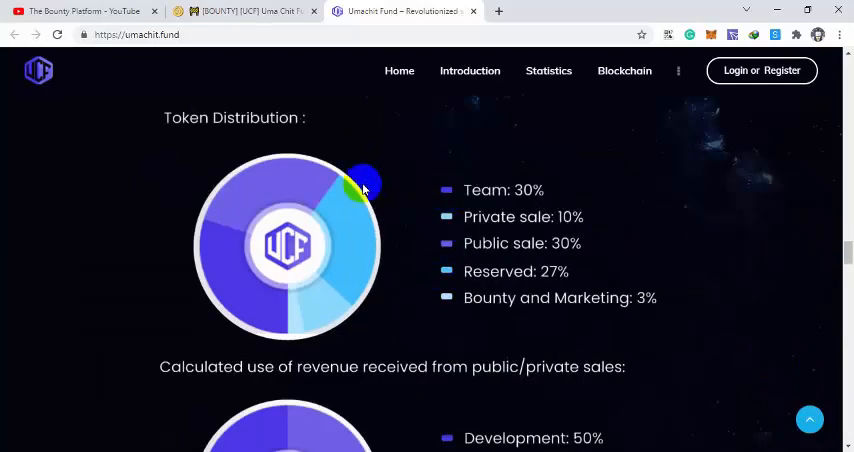
{"action": "scroll", "scroll_direction": "down", "scroll_amount": 3}
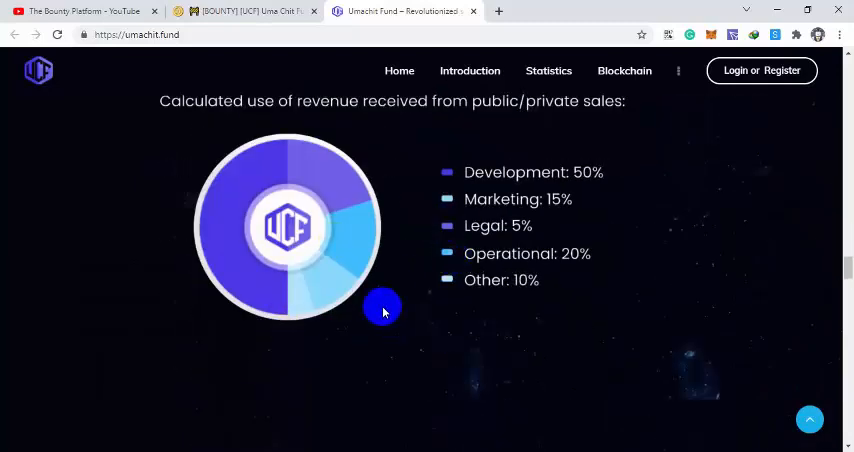
{"action": "scroll", "scroll_direction": "down", "scroll_amount": 3}
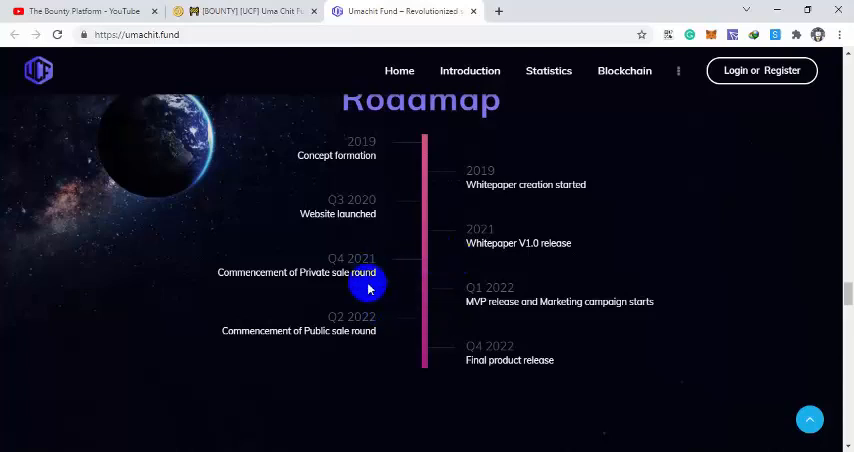
{"action": "scroll", "scroll_direction": "down", "scroll_amount": 3}
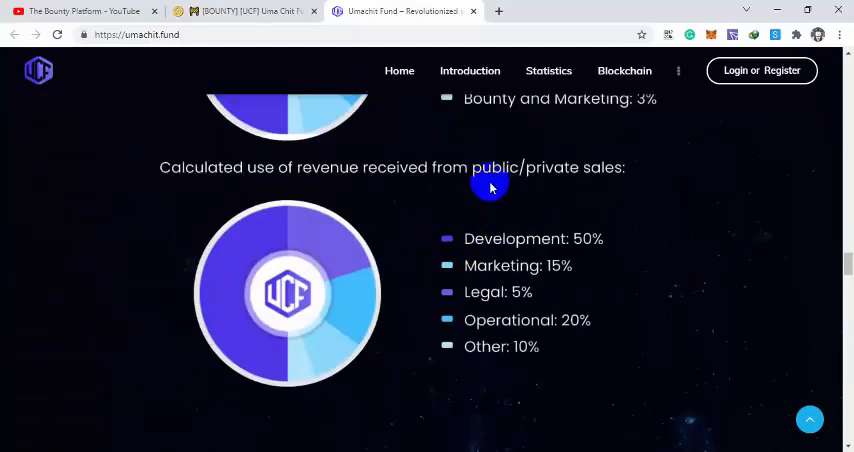
{"action": "scroll", "scroll_direction": "down", "scroll_amount": 3}
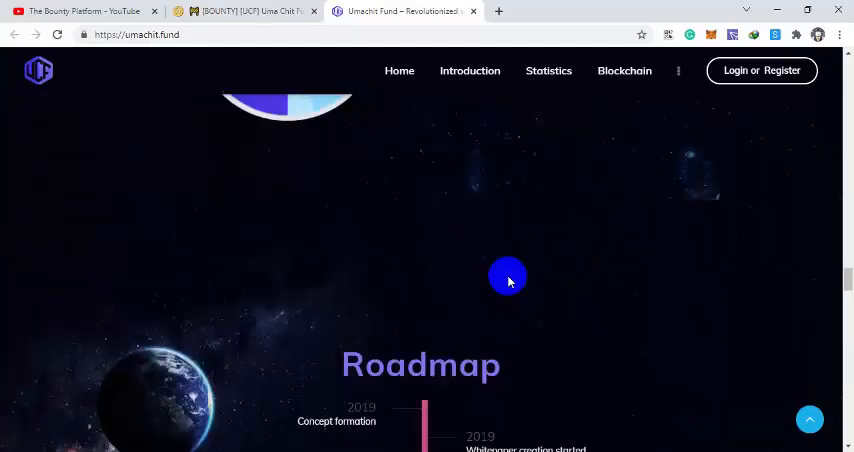
Step: Scroll past the founder and COO team profiles to the FAQ heading
{"action": "scroll", "scroll_direction": "down", "scroll_amount": 3}
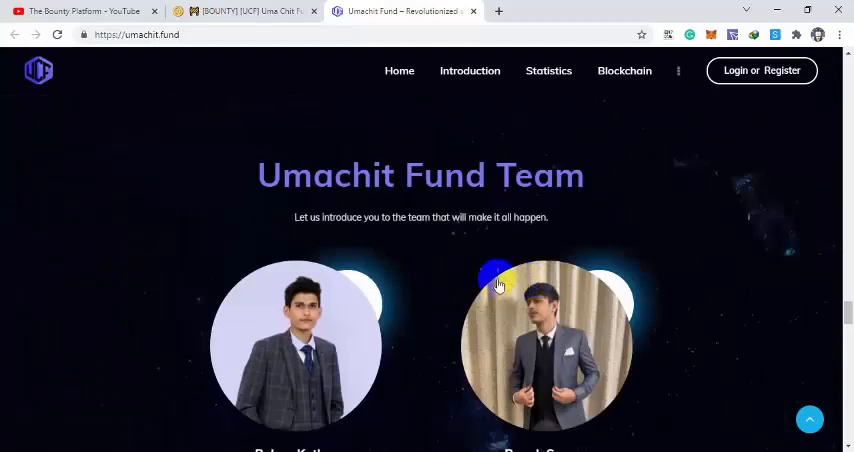
{"action": "mouse_move", "coordinate": [500, 180]}
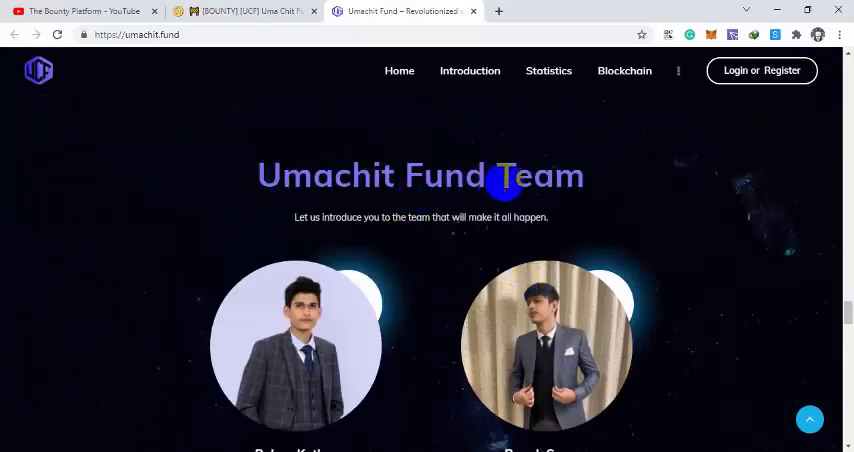
{"action": "scroll", "scroll_direction": "down", "scroll_amount": 3}
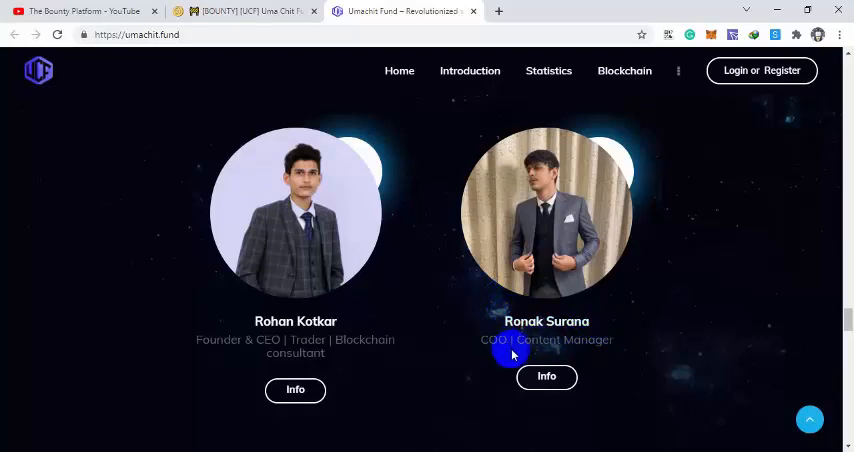
{"action": "scroll", "scroll_direction": "down", "scroll_amount": 3}
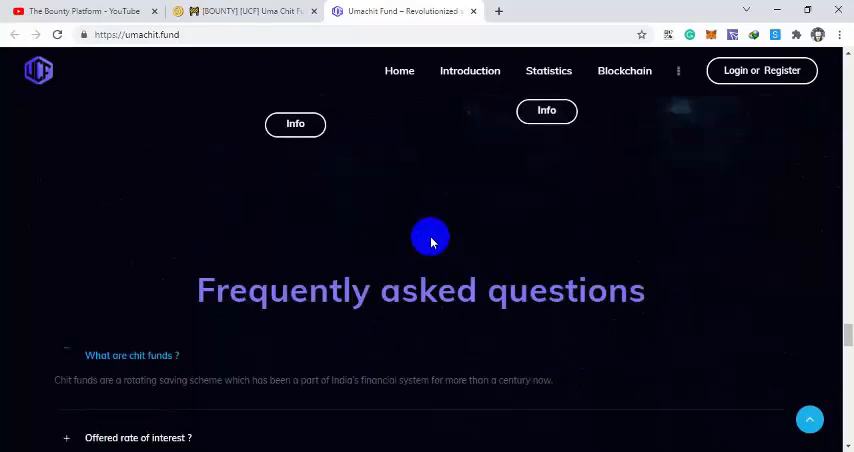
Step: Scroll down to the site footer with social links, then back up
{"action": "scroll", "scroll_direction": "down", "scroll_amount": 3}
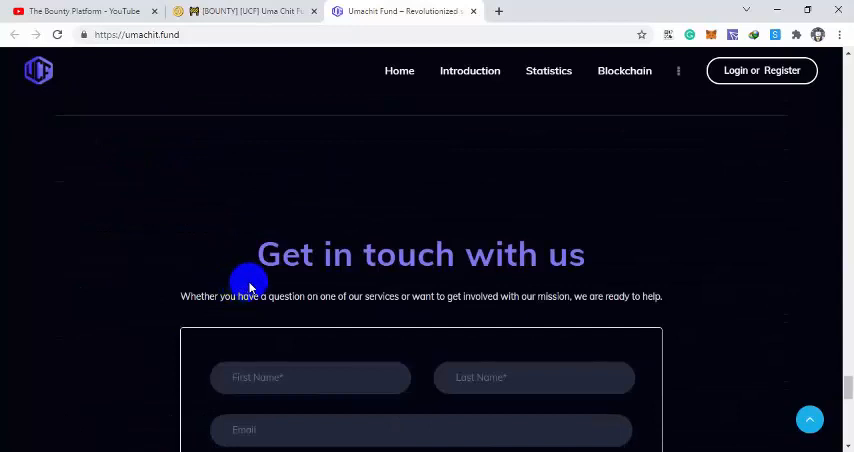
{"action": "scroll", "scroll_direction": "down", "scroll_amount": 3}
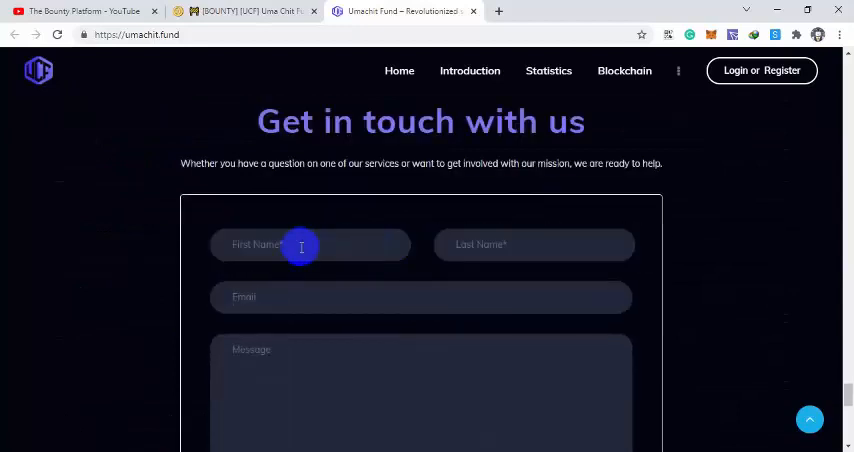
{"action": "mouse_move", "coordinate": [425, 302]}
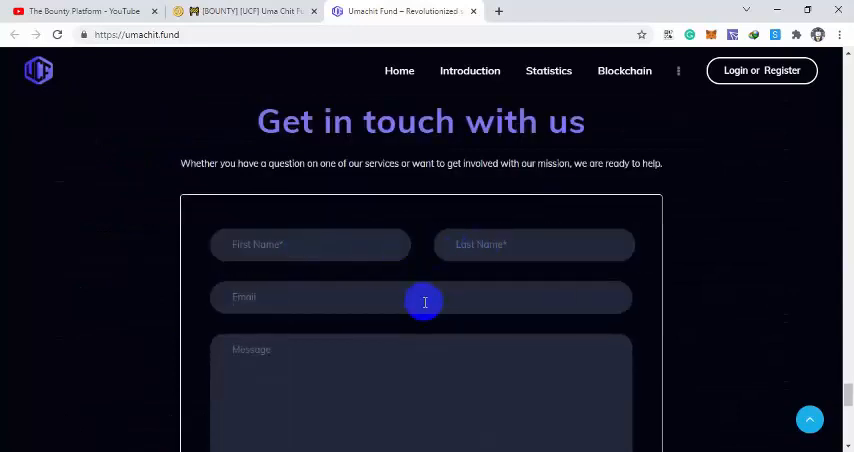
{"action": "scroll", "scroll_direction": "down", "scroll_amount": 3}
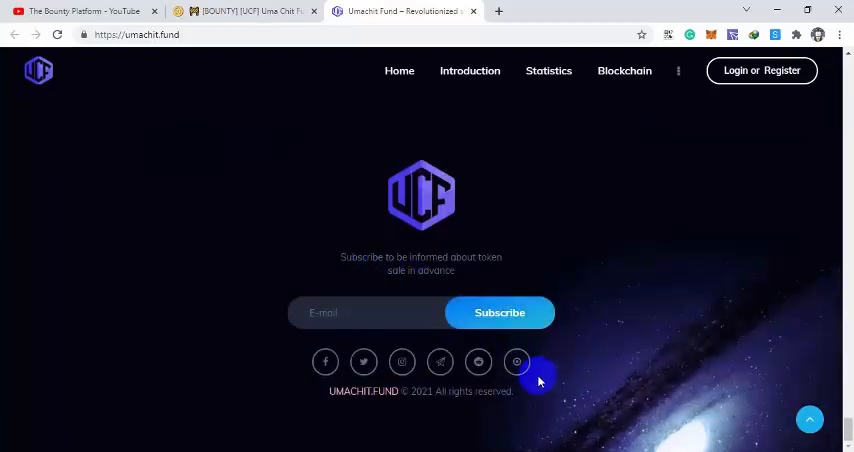
{"action": "mouse_move", "coordinate": [379, 425]}
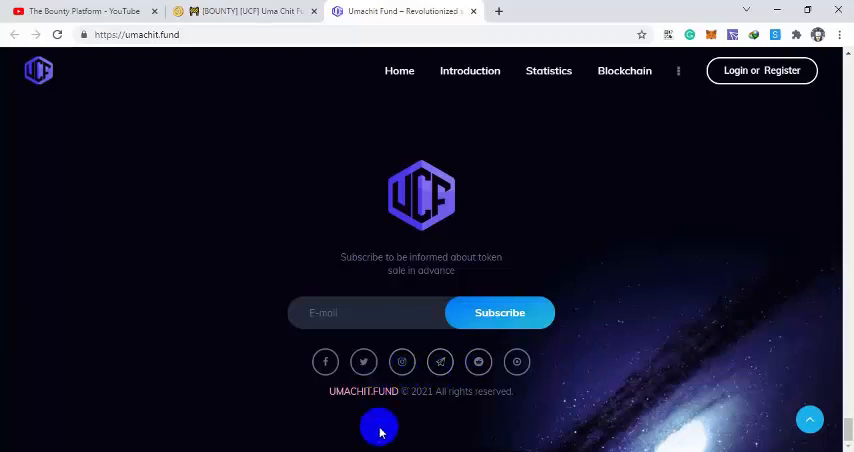
{"action": "mouse_move", "coordinate": [401, 362]}
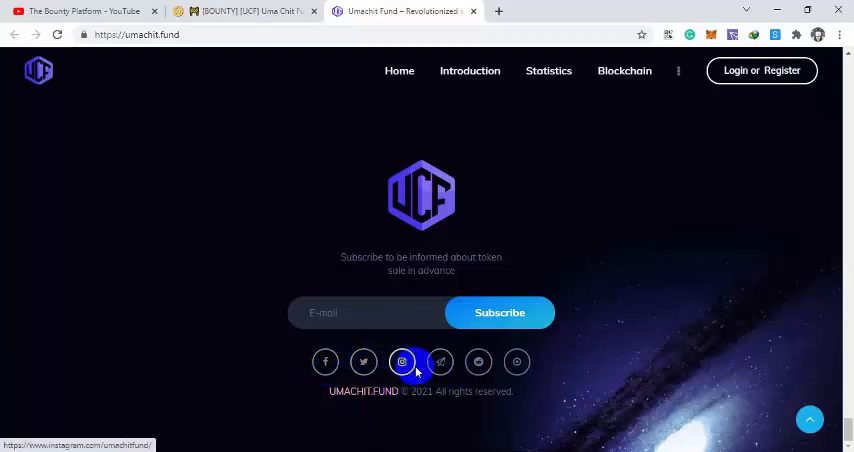
{"action": "scroll", "scroll_direction": "up", "scroll_amount": 3}
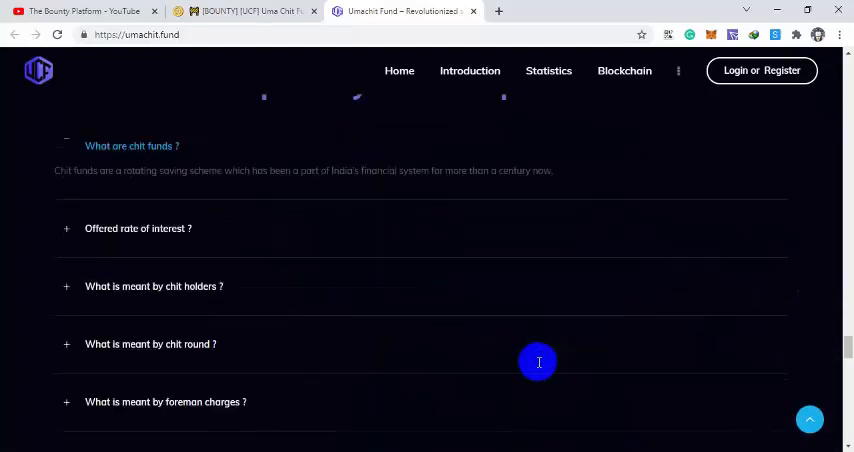
{"action": "scroll", "scroll_direction": "up", "scroll_amount": 3}
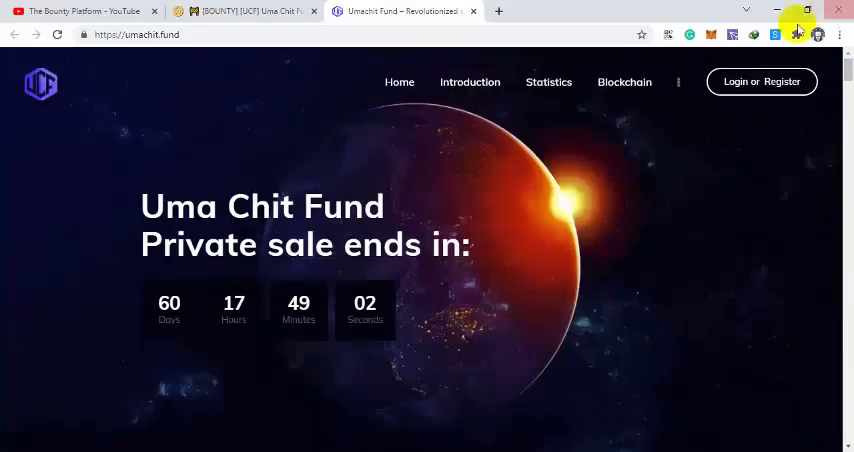
{"action": "mouse_move", "coordinate": [613, 188]}
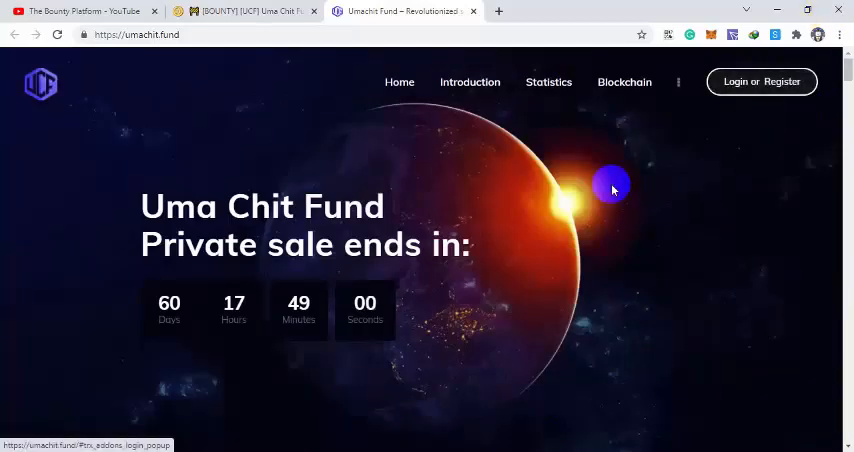
Step: Switch to the [BOUNTY] [UCF] Bitcointalk thread and scroll through its social media campaigns
{"action": "left_click", "coordinate": [245, 11]}
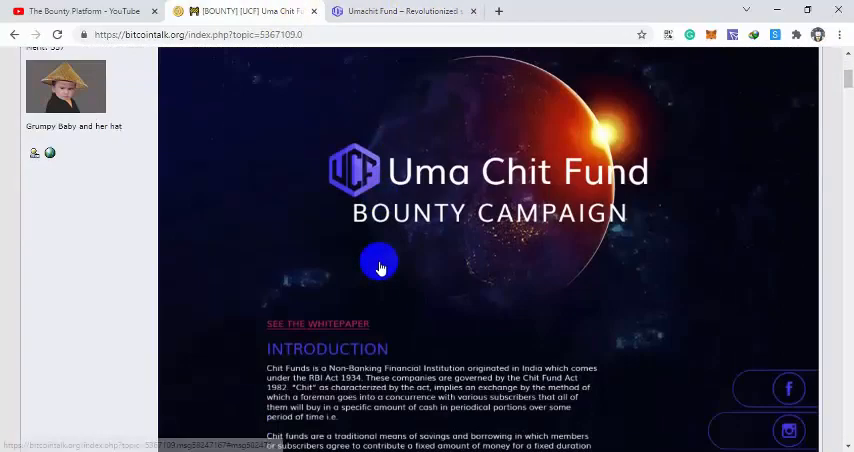
{"action": "scroll", "scroll_direction": "down", "scroll_amount": 3}
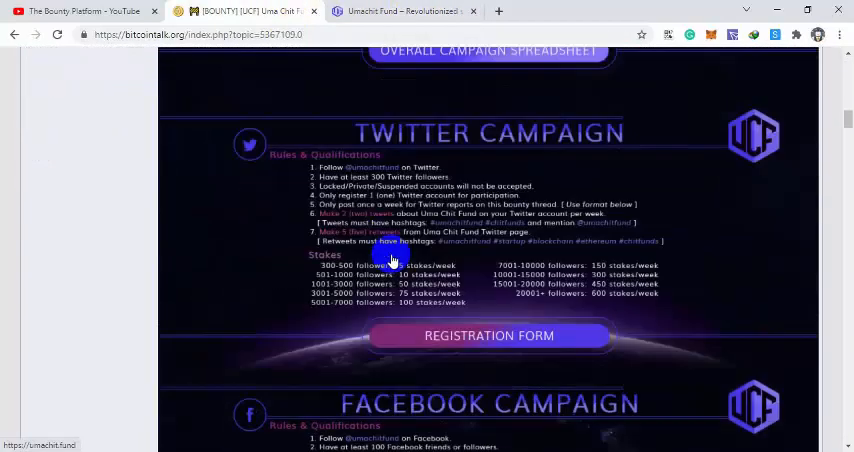
{"action": "scroll", "scroll_direction": "down", "scroll_amount": 3}
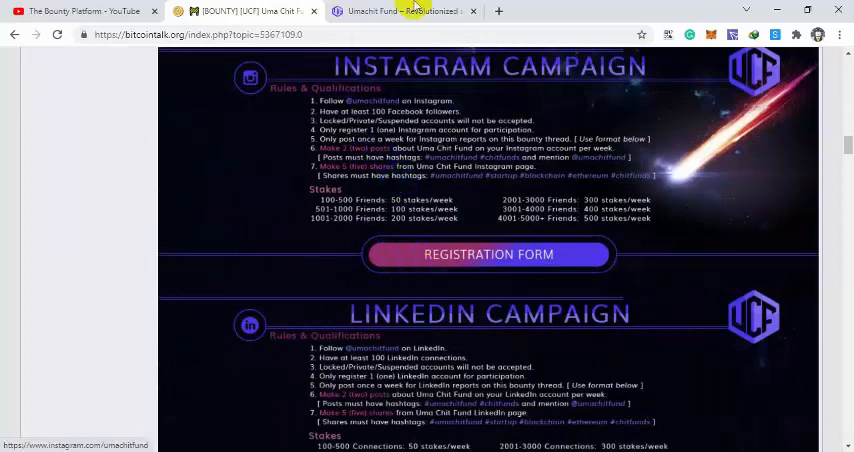